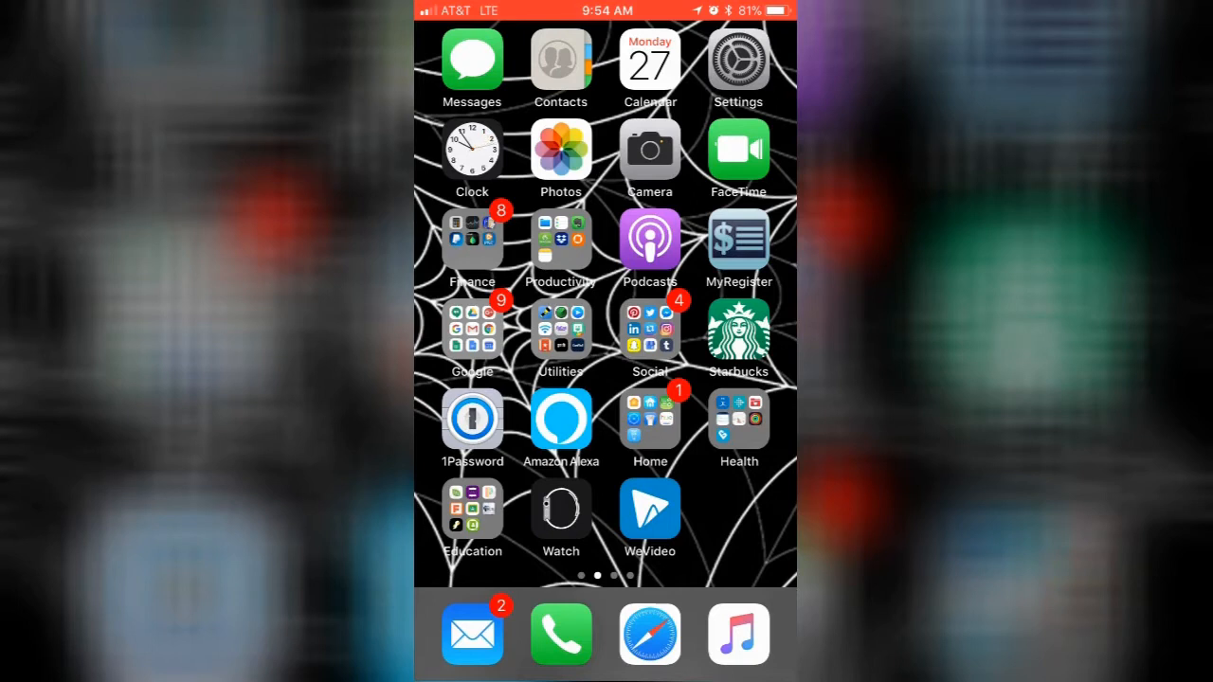
# - Launch WeVideo from the home screen to show the My edits list
pyautogui.click(650, 508)
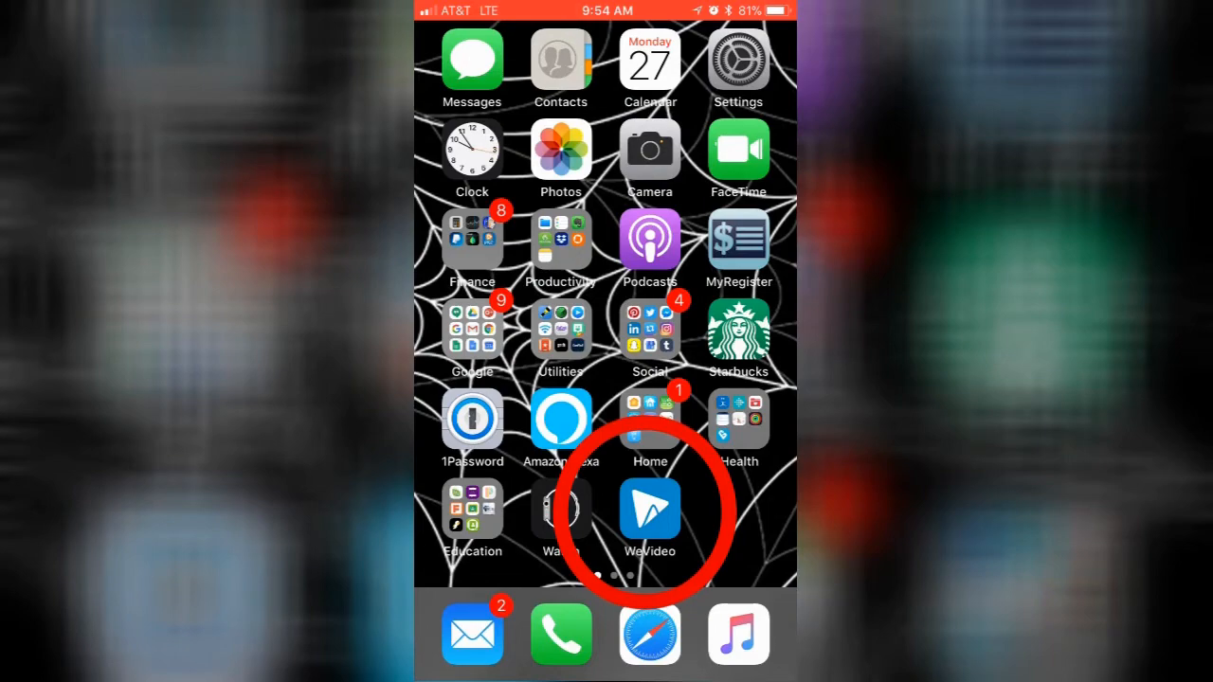
pyautogui.click(649, 512)
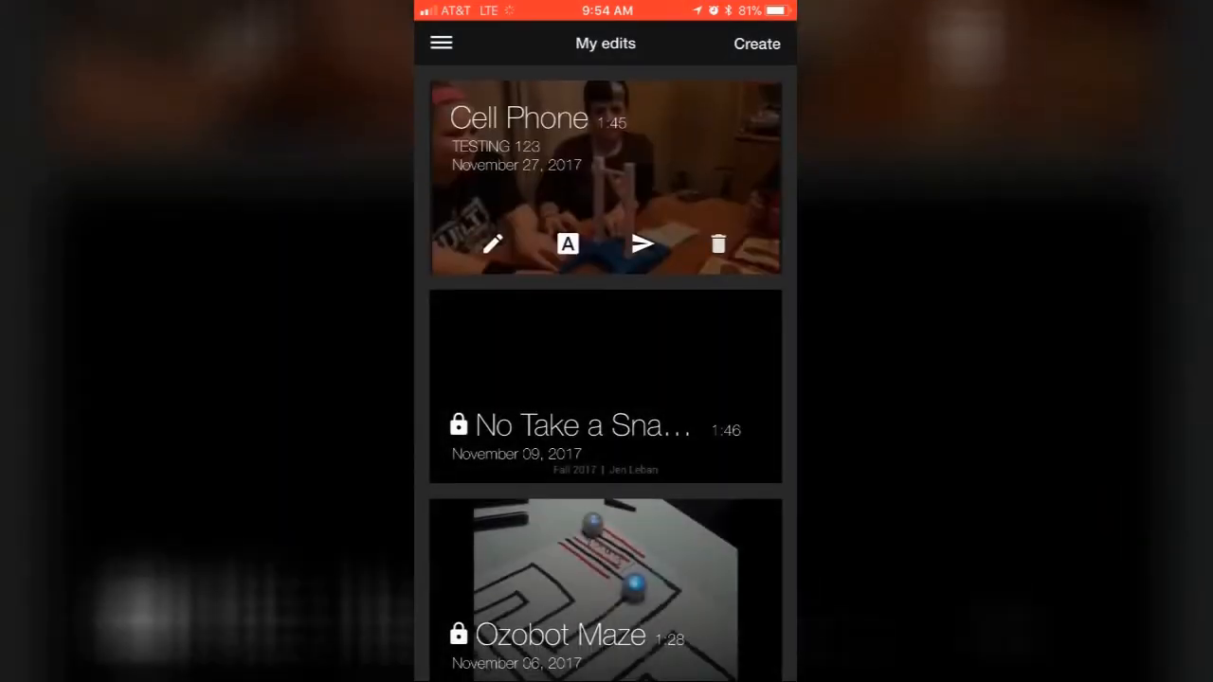
pyautogui.click(440, 43)
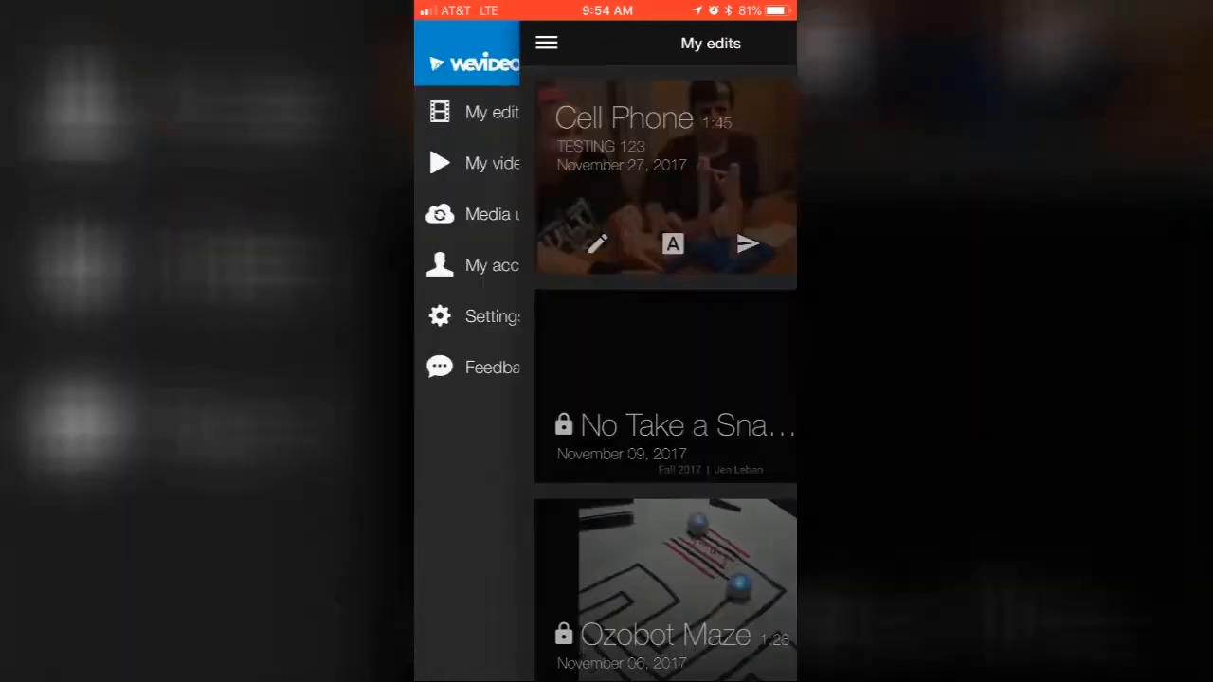
pyautogui.click(491, 264)
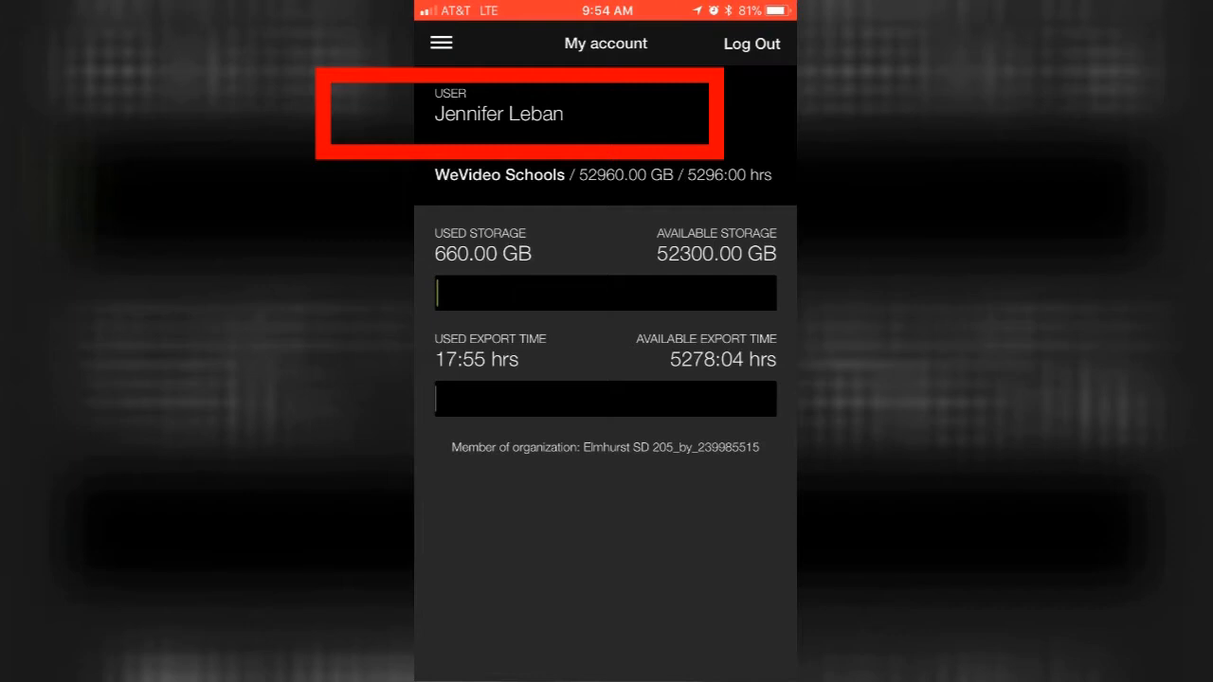
pyautogui.click(439, 42)
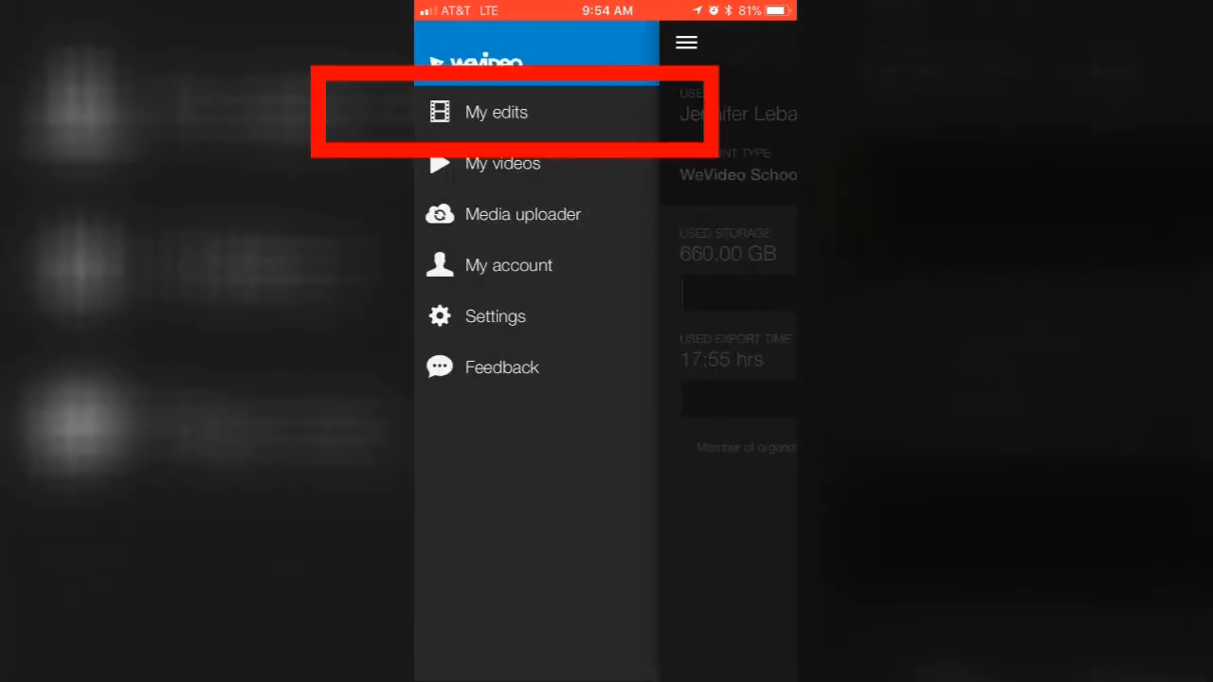
pyautogui.click(496, 112)
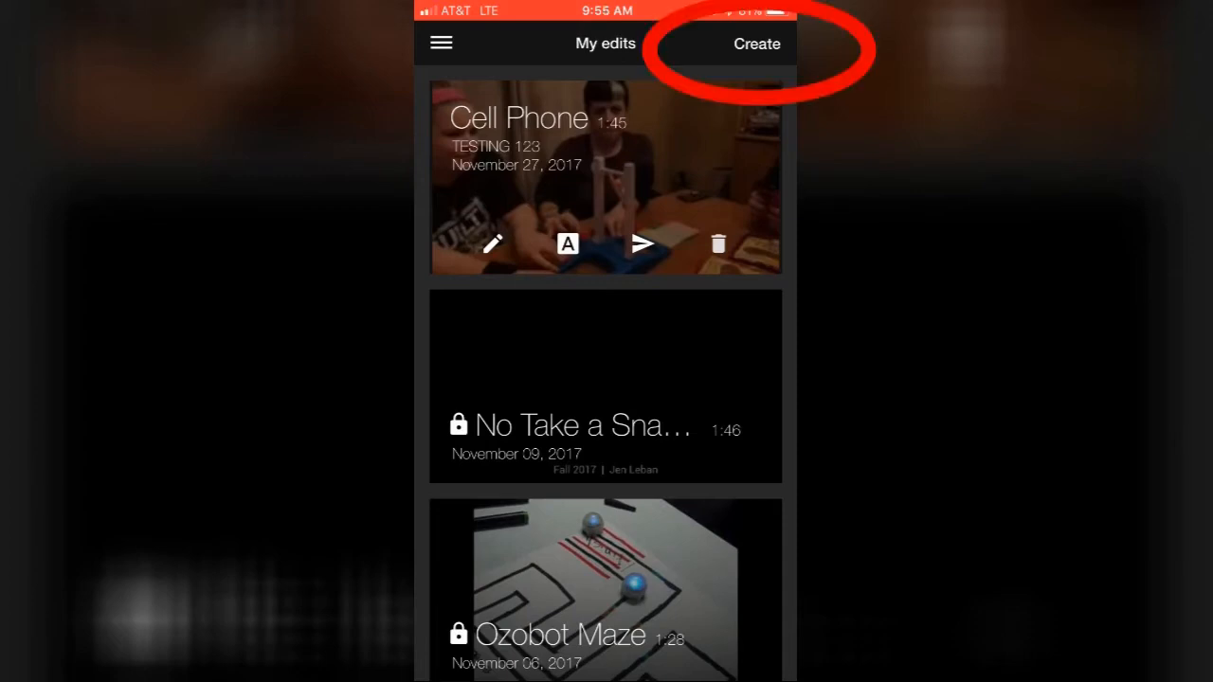
# - Start a new edit and assign it to the TESTING 123 project
pyautogui.click(756, 43)
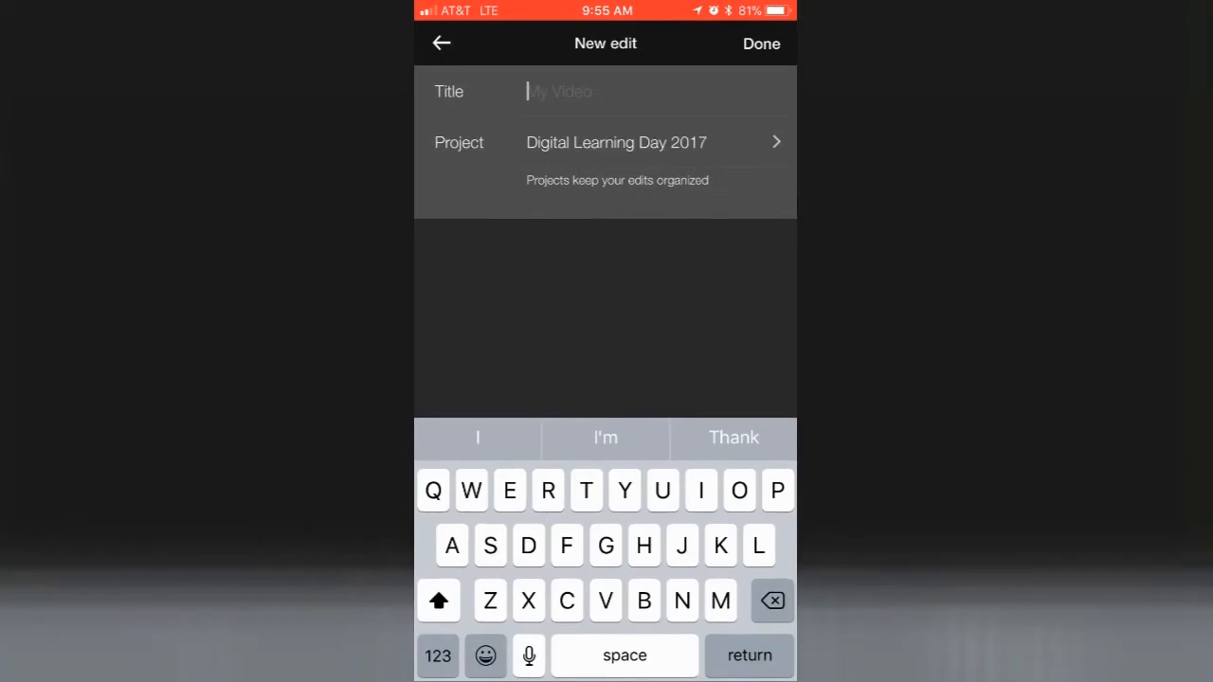
pyautogui.click(615, 143)
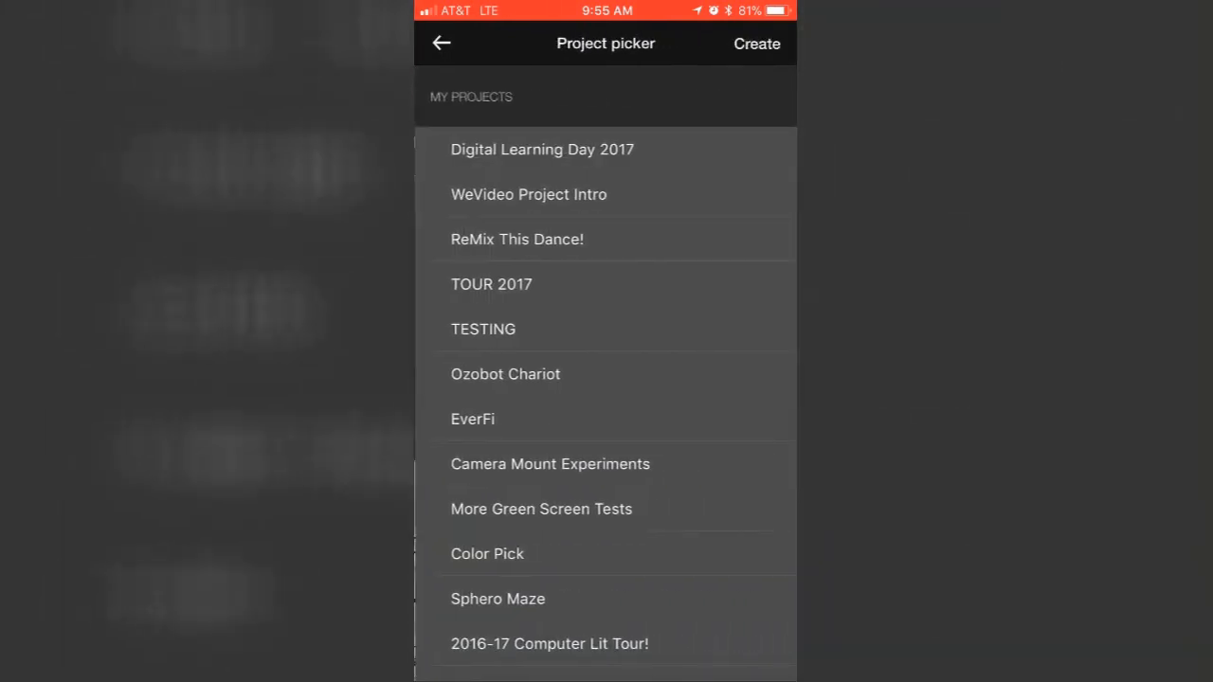
pyautogui.scroll(-3)
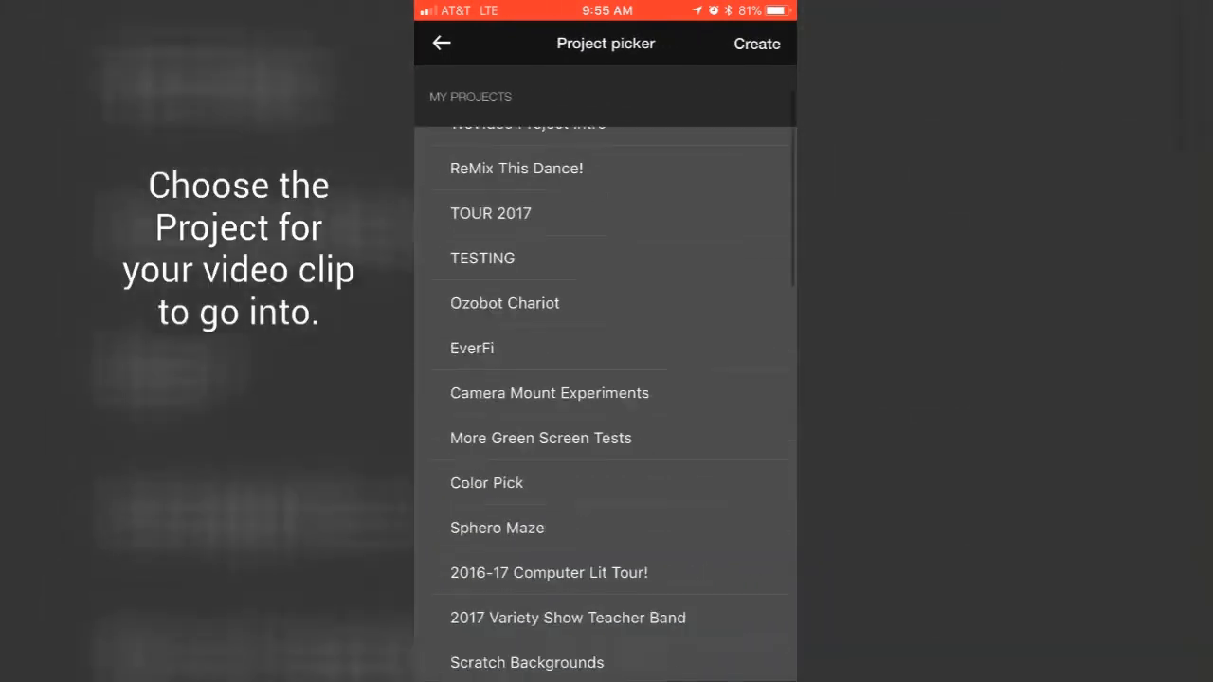
pyautogui.click(756, 43)
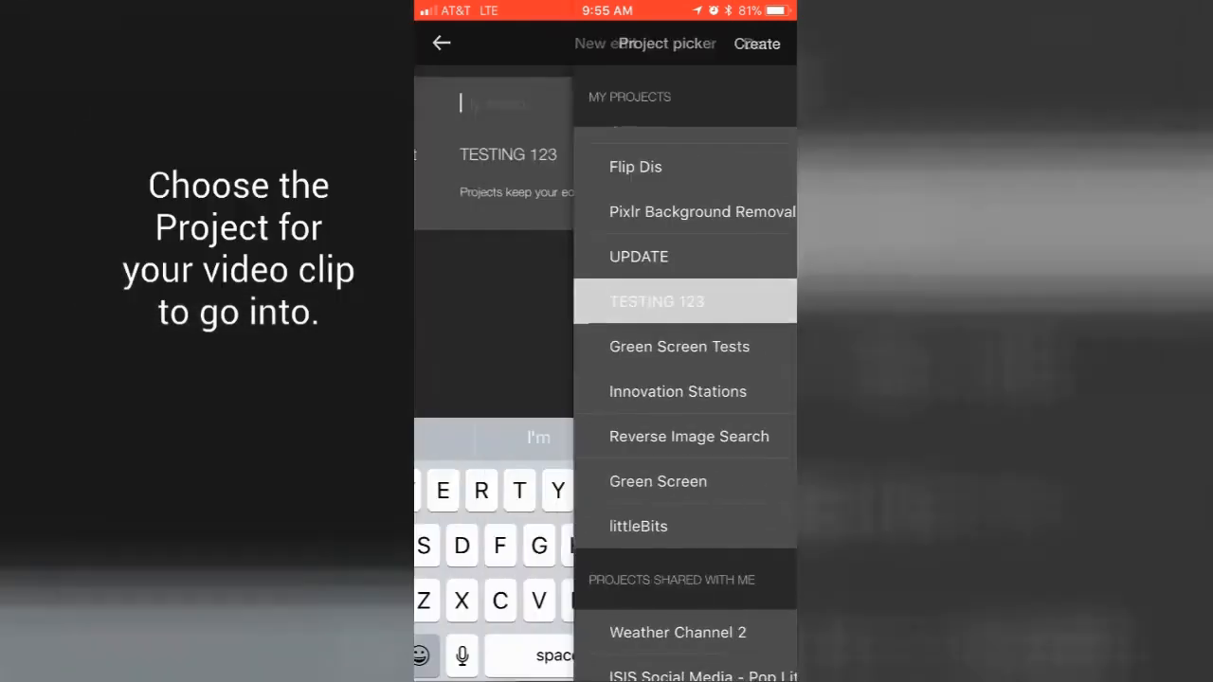
# - Title the new edit 'Cellphone' and confirm it into the editor
pyautogui.click(657, 301)
pyautogui.write('Cellp')
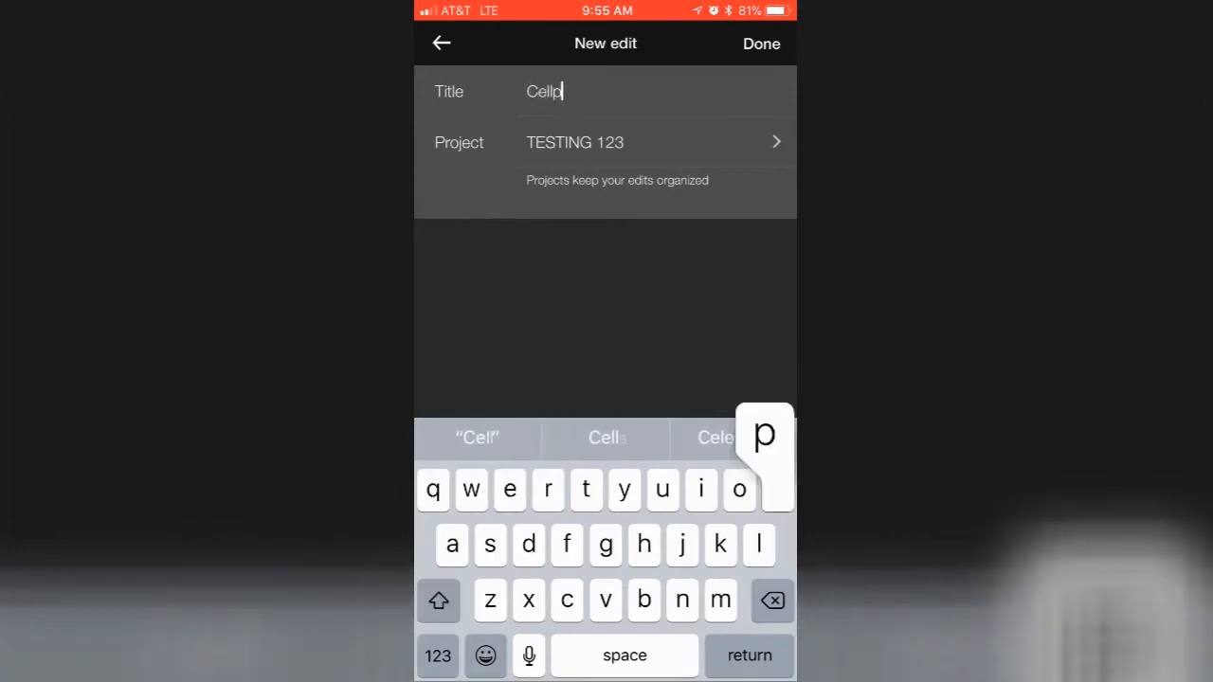
pyautogui.write('hone')
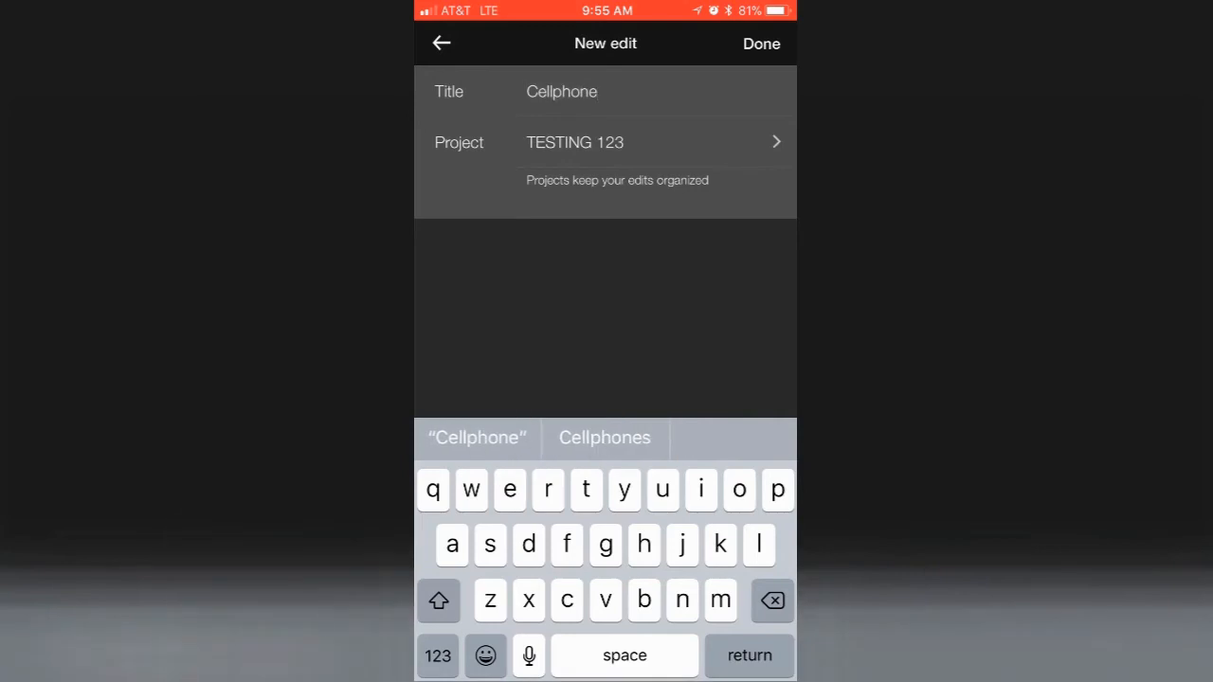
pyautogui.click(761, 44)
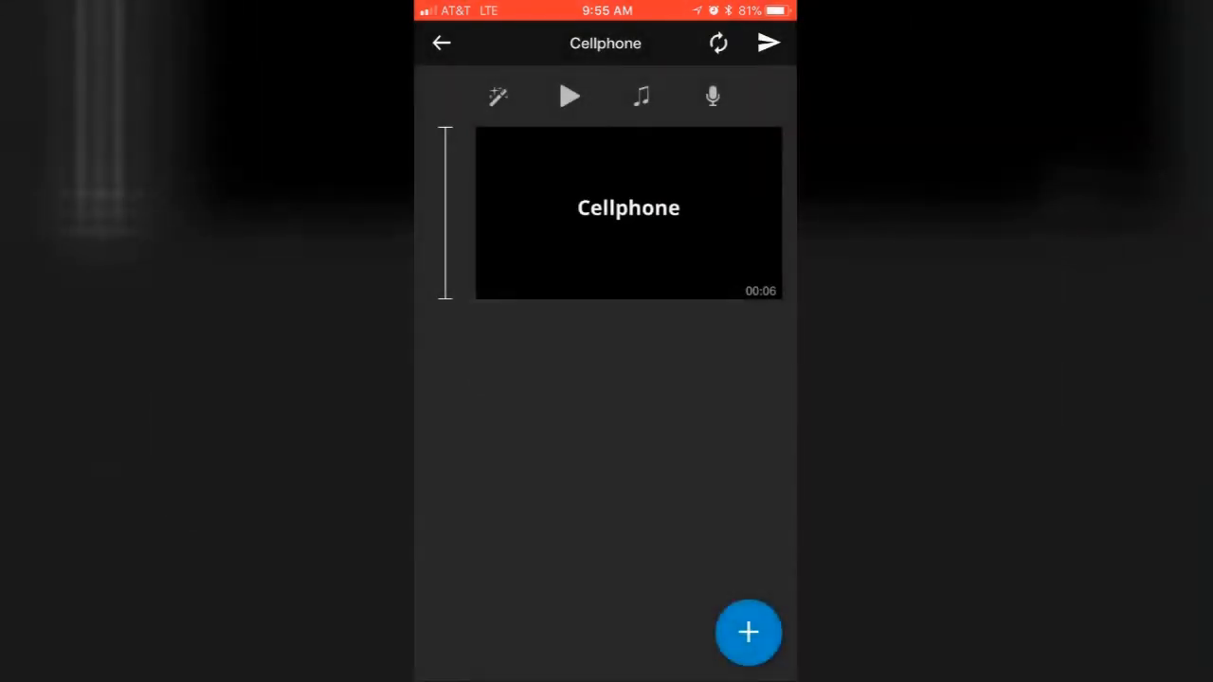
# - Add video clips from Device media after the Cellphone title clip
pyautogui.click(749, 632)
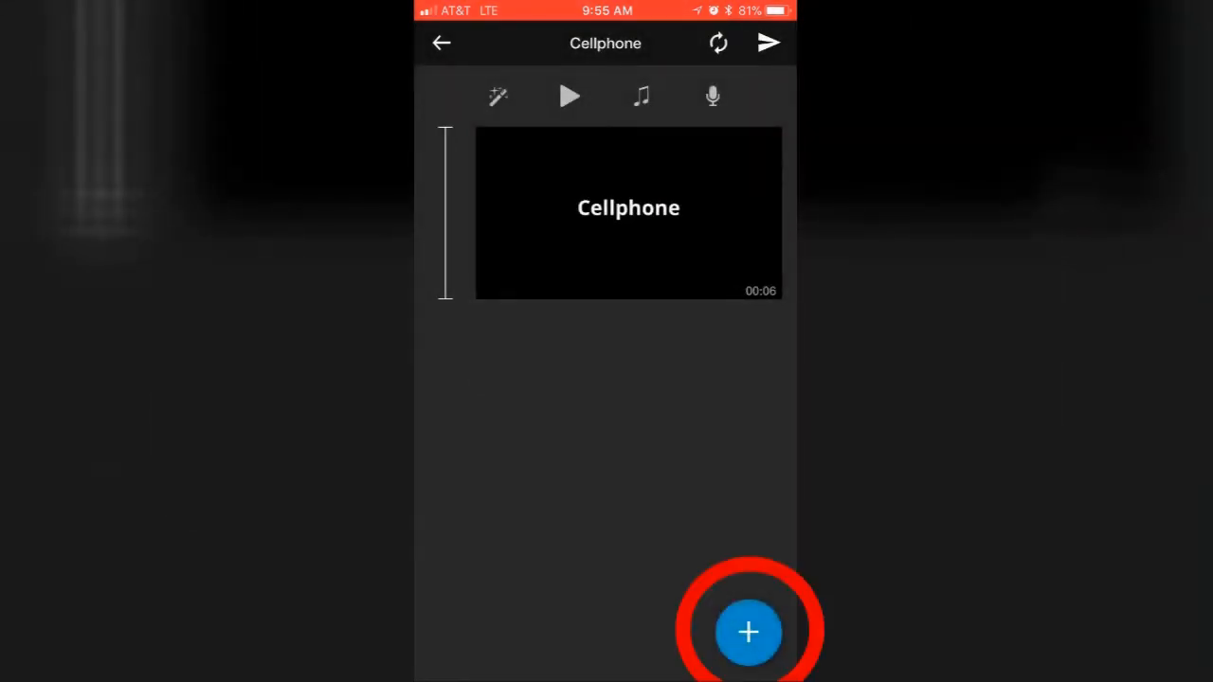
pyautogui.click(747, 633)
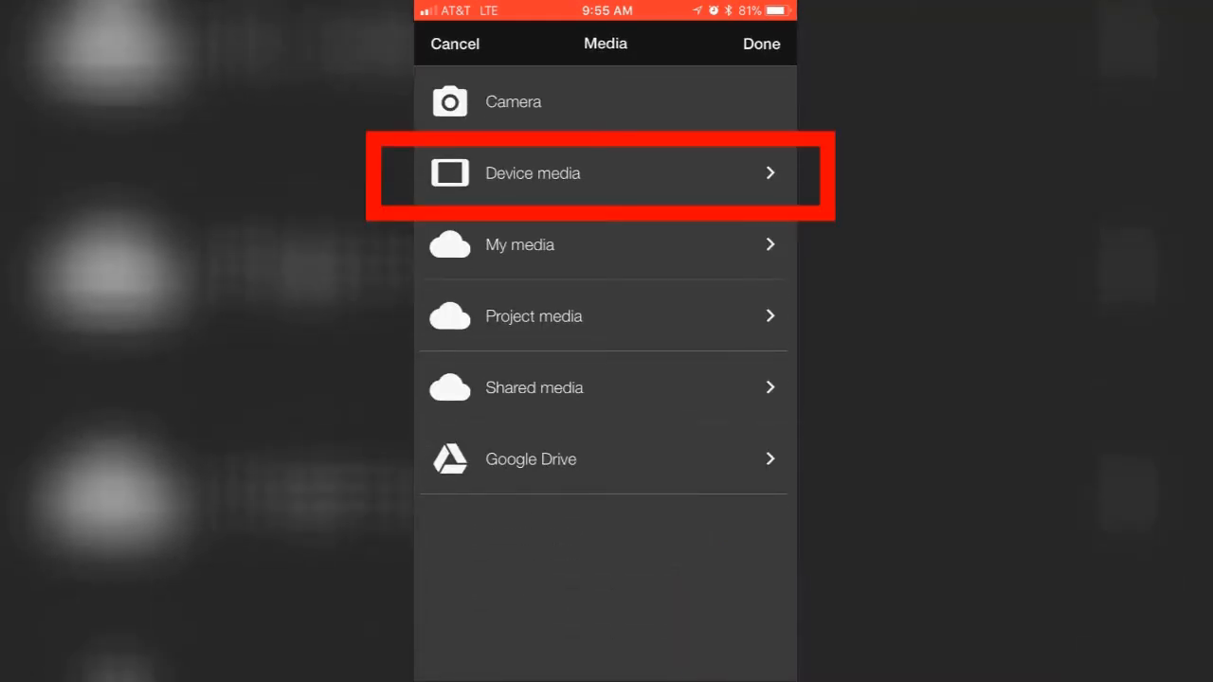
pyautogui.click(604, 172)
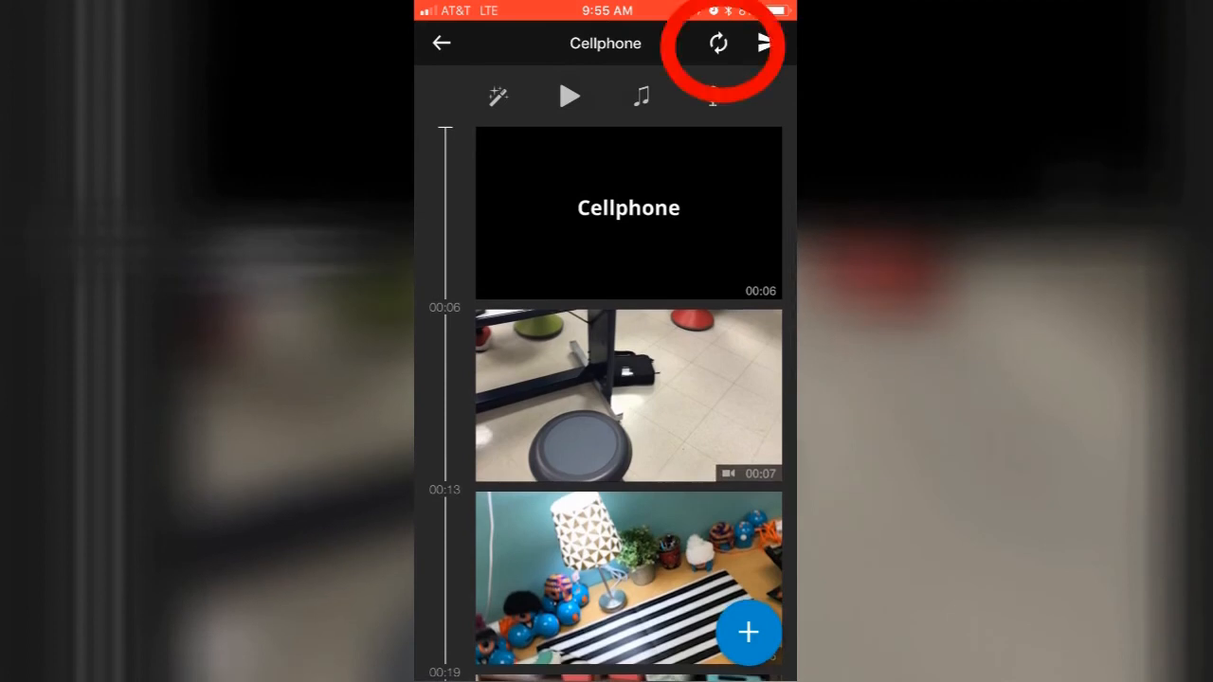
# - Sync the Cellphone edit to the cloud, accepting the keep-the-app-open notice
pyautogui.click(717, 43)
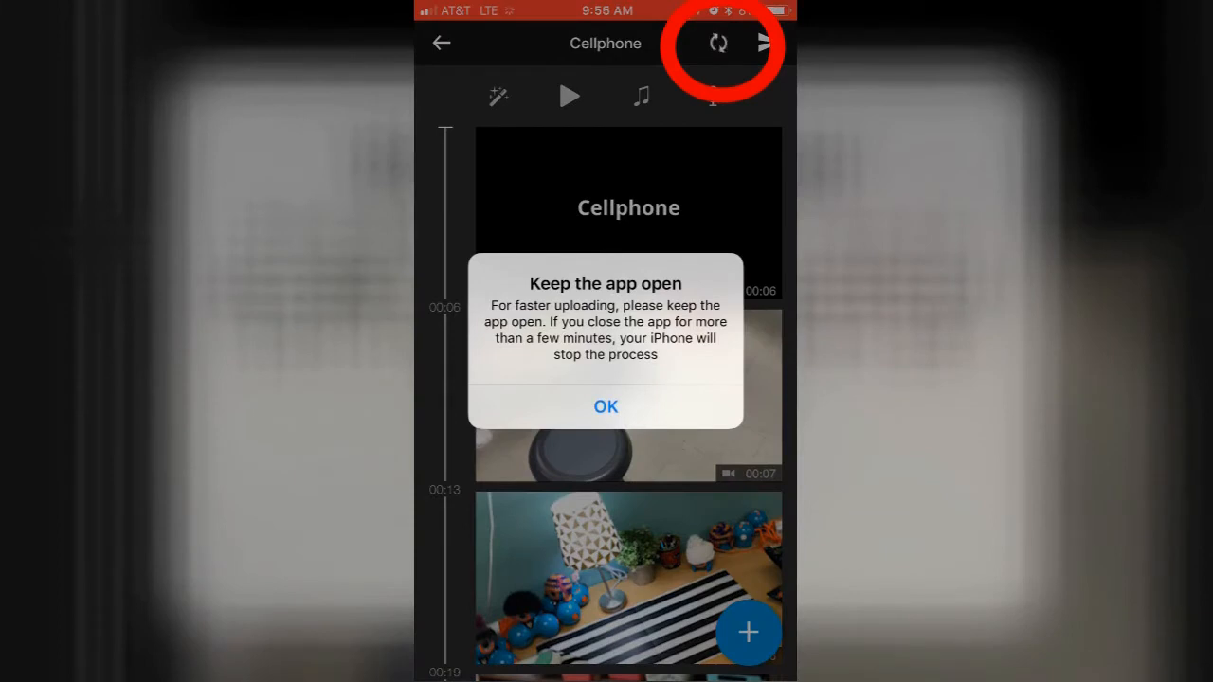
pyautogui.click(606, 406)
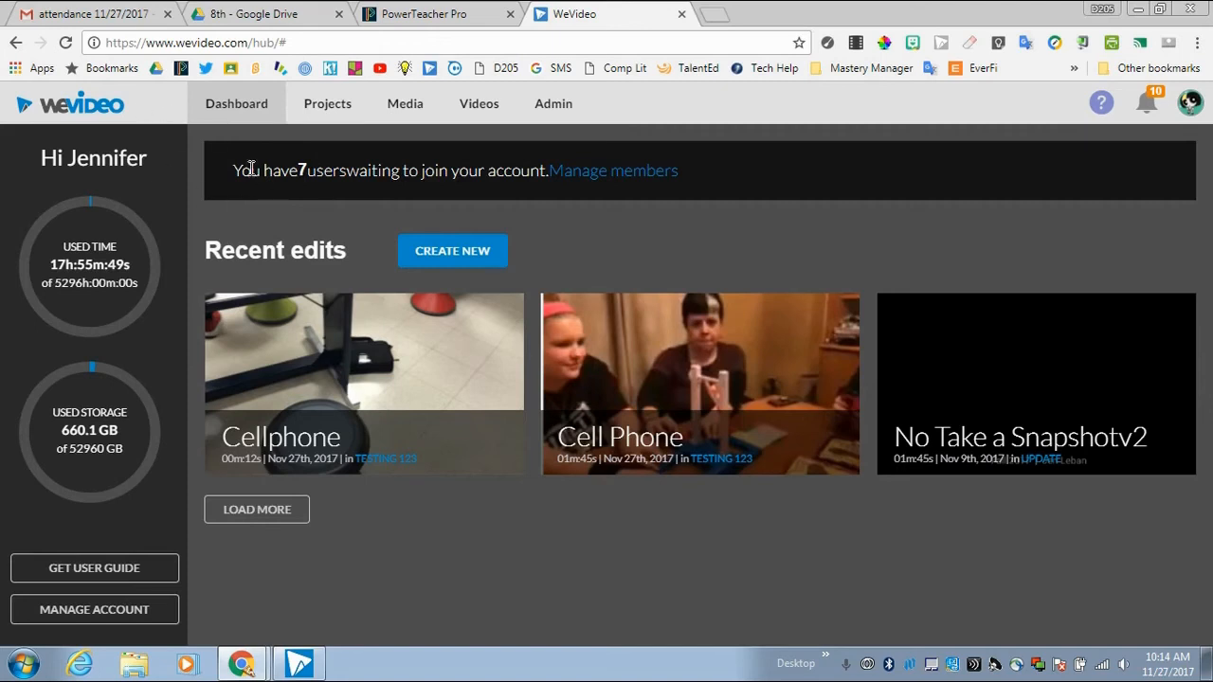
pyautogui.moveTo(327, 103)
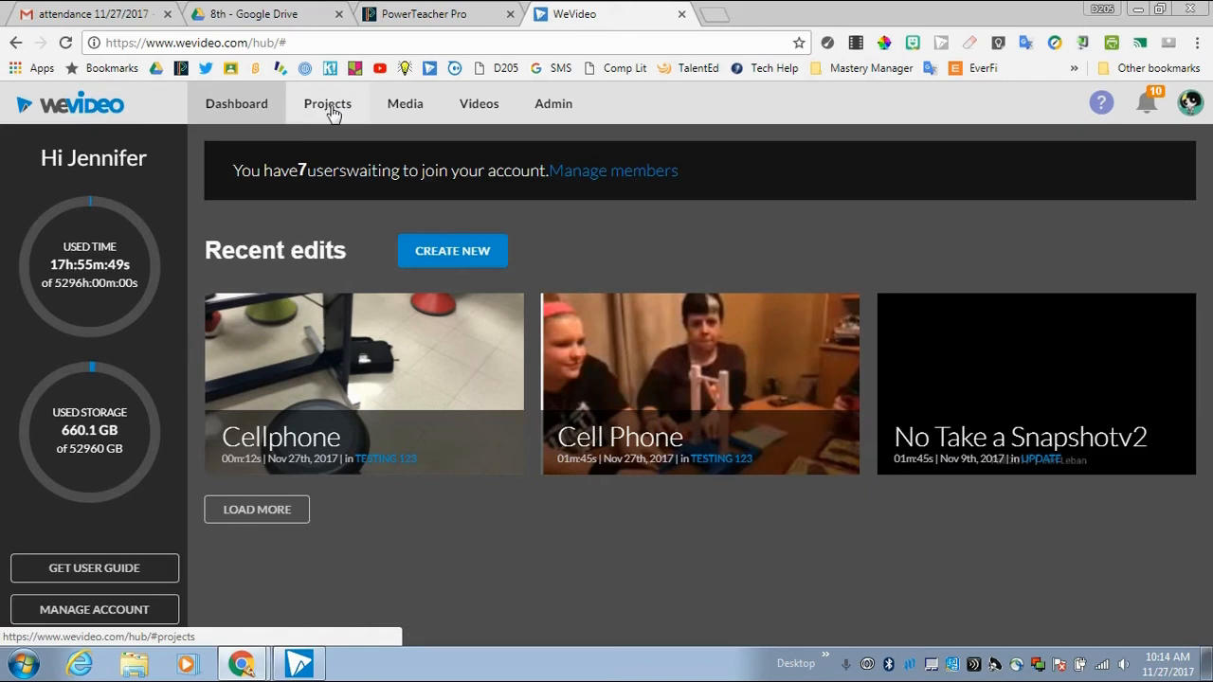
# - Open the TESTING 123 project from the Projects list to show its edits including Cellphone
pyautogui.click(326, 103)
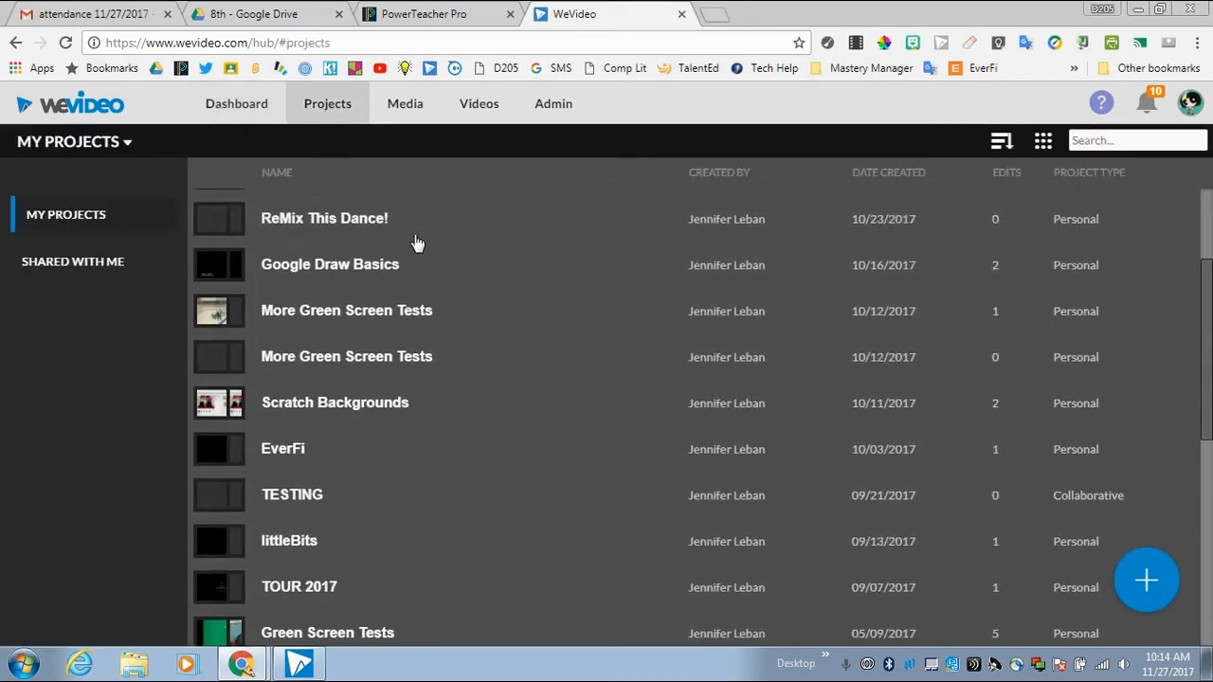
pyautogui.scroll(-3)
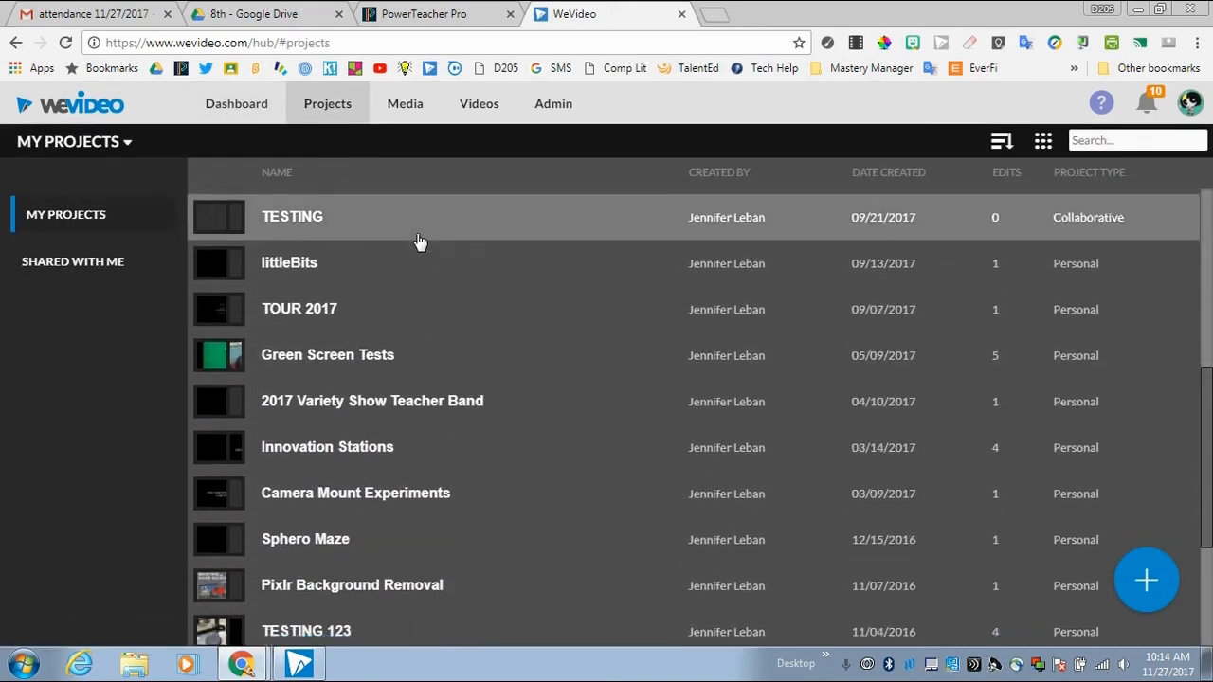
pyautogui.scroll(-3)
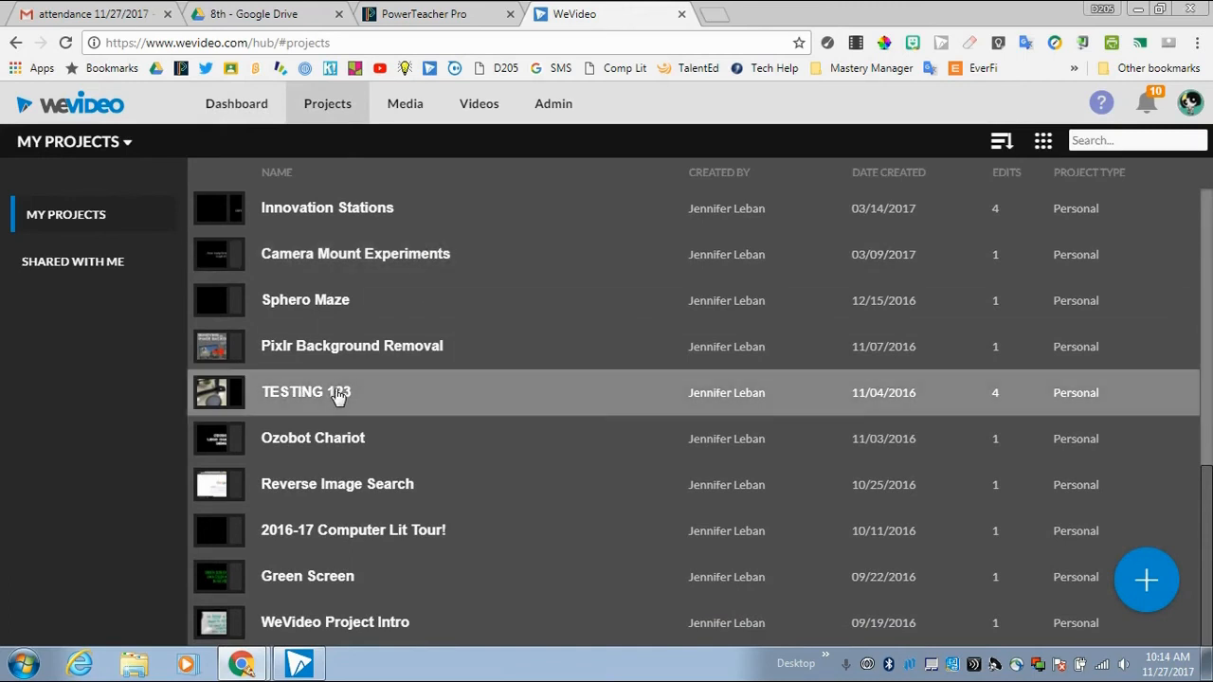
pyautogui.click(306, 391)
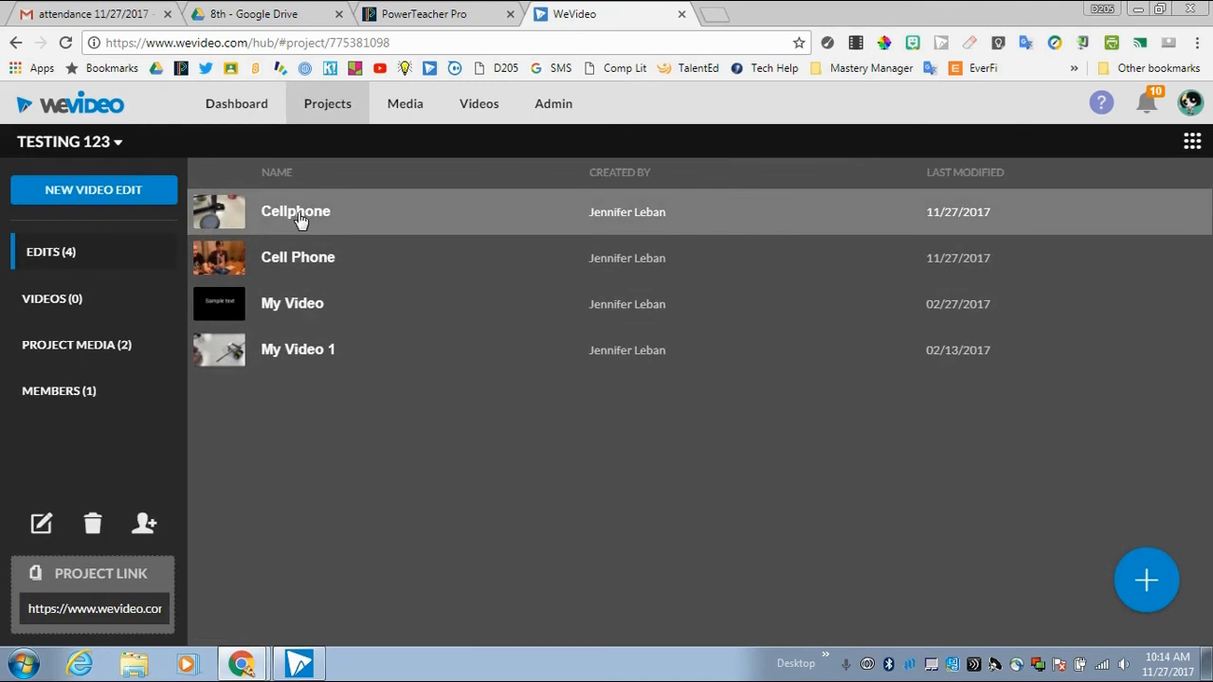
pyautogui.moveTo(318, 225)
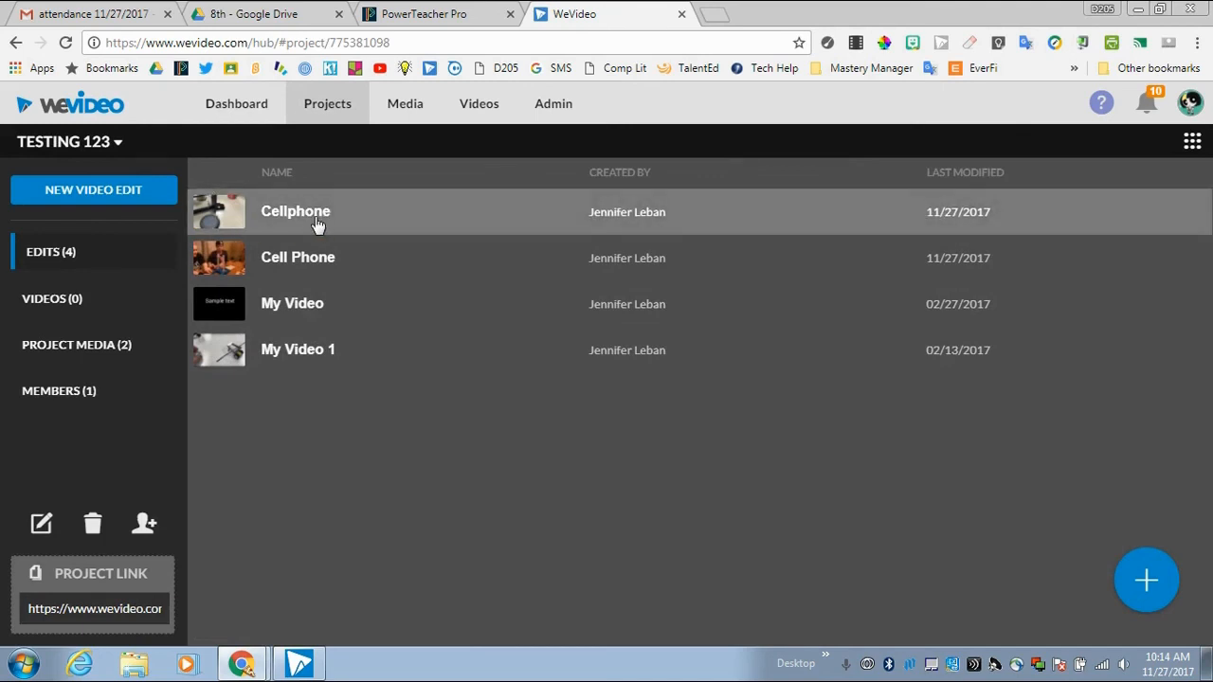
pyautogui.moveTo(247, 225)
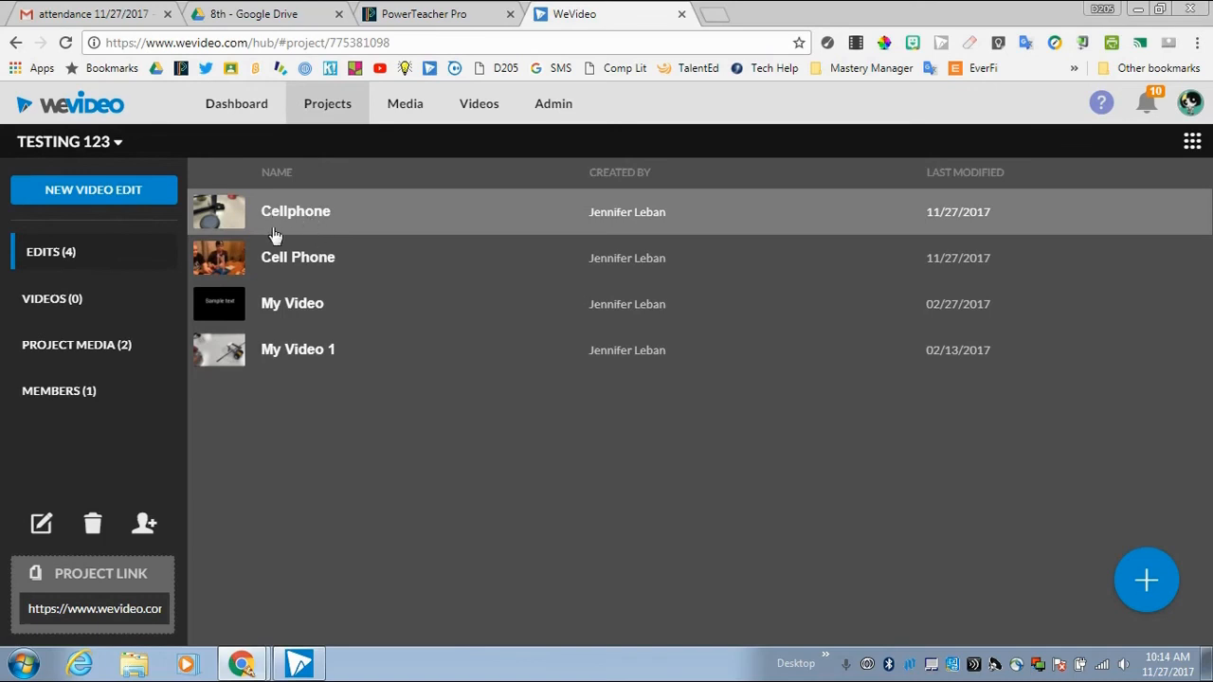
pyautogui.moveTo(296, 245)
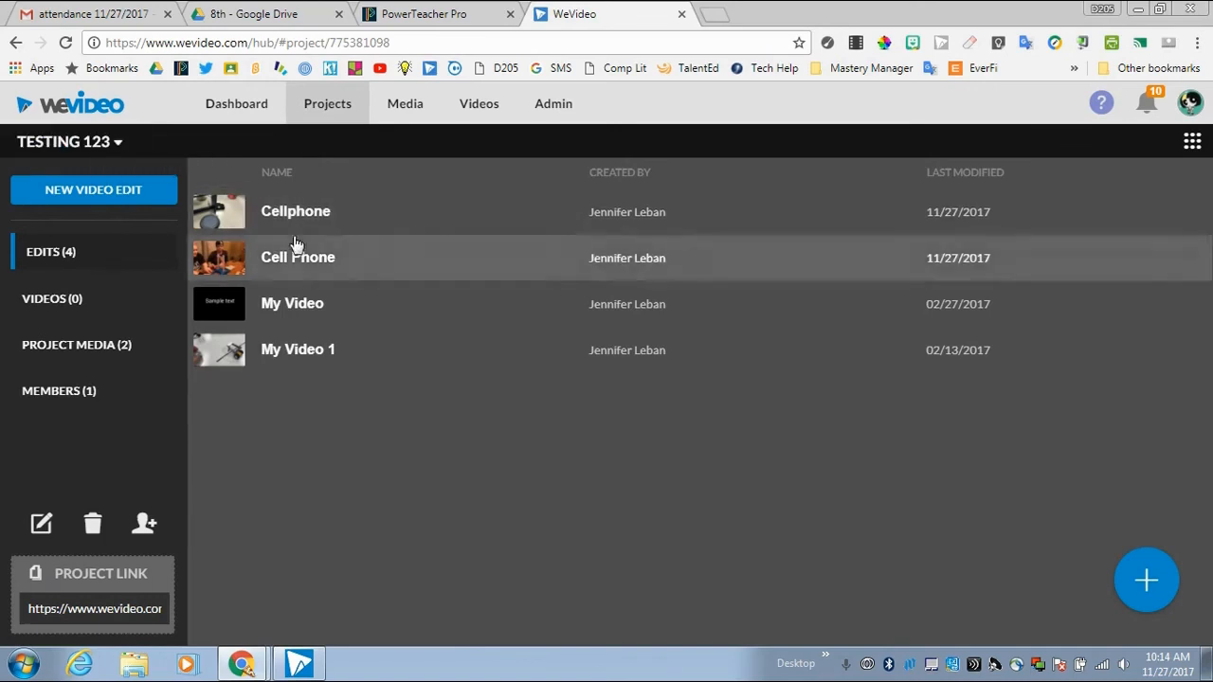
pyautogui.moveTo(319, 330)
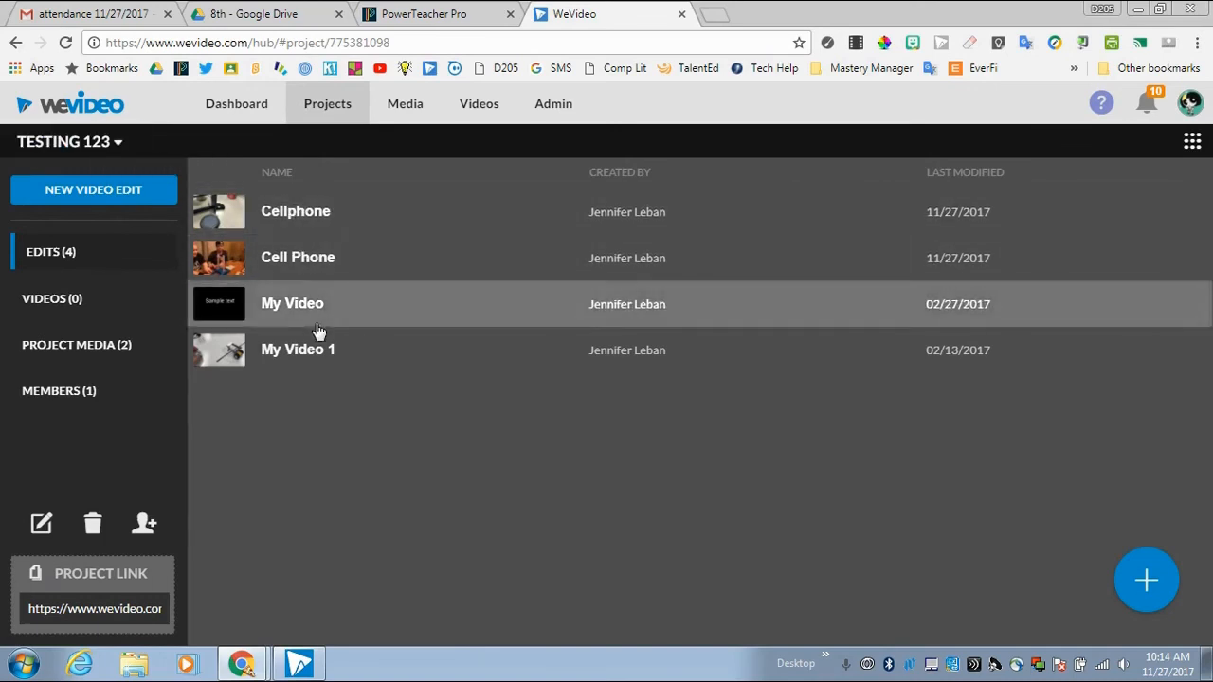